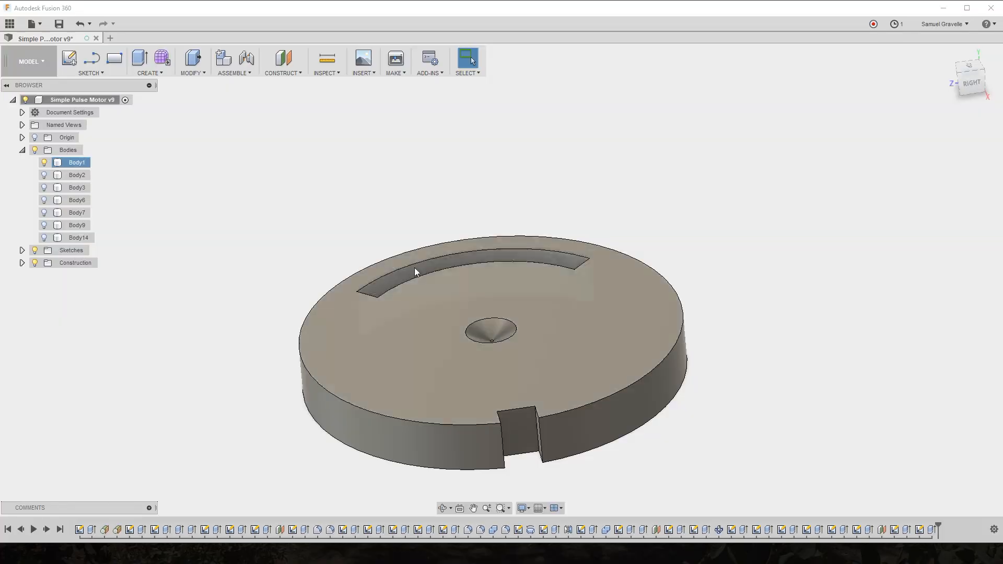
Orbit the base disc to view it and its two axle supports from above
drag(415, 272, 460, 277)
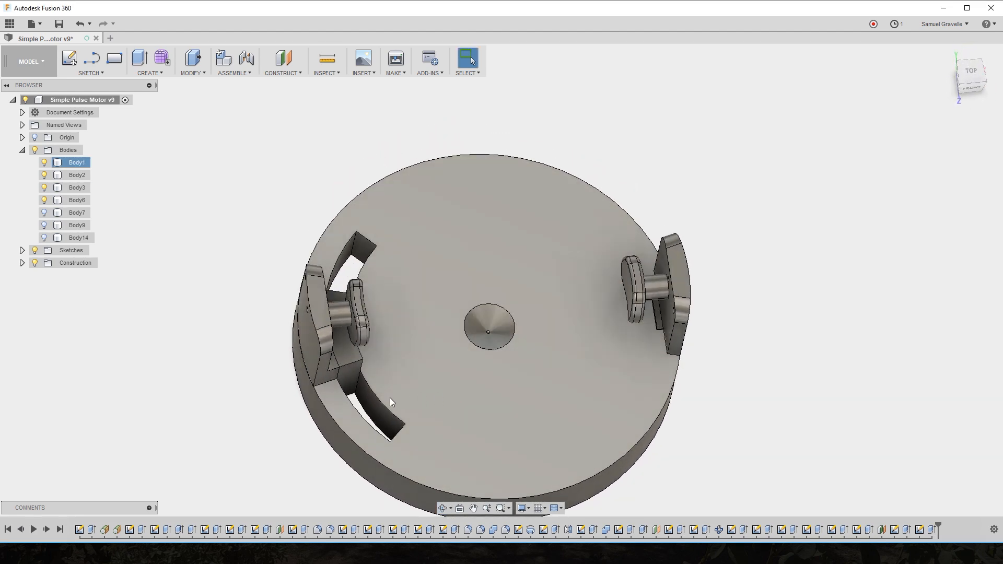
Show Body2 and the rotor drum and coil housing bodies over the base
click(73, 174)
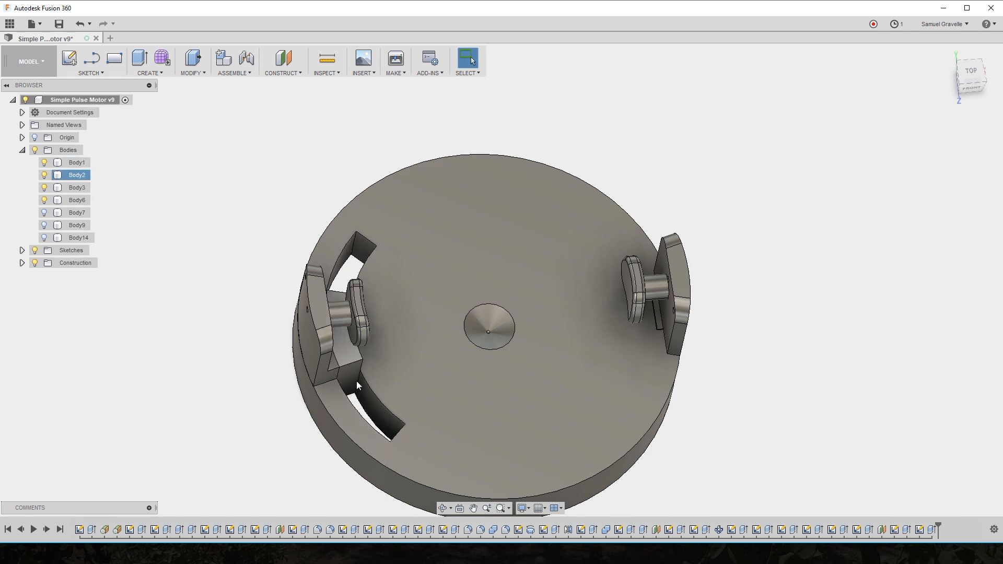
click(42, 212)
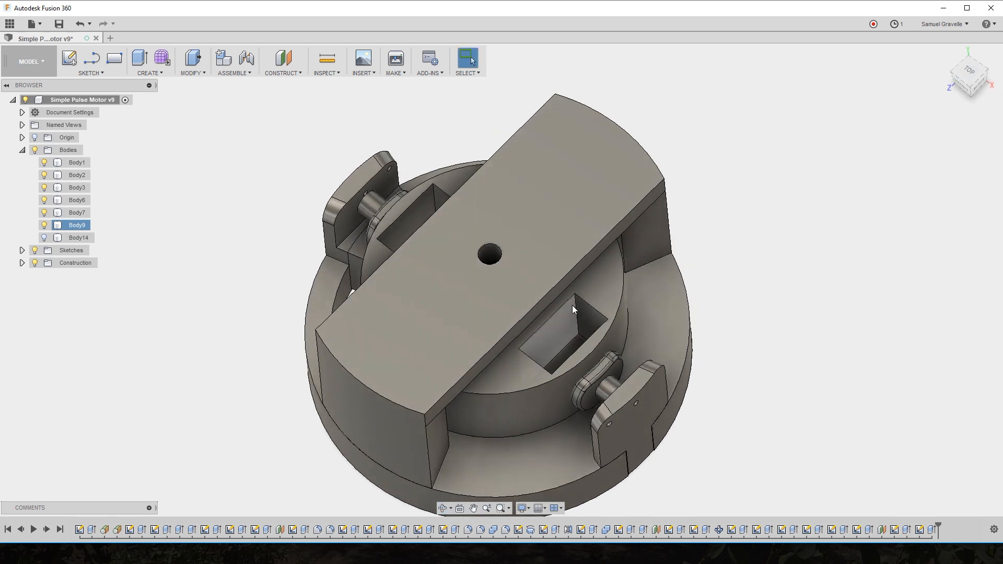
Measure a coil housing edge with Inspect > Measure, reading 3.50 mm
click(326, 57)
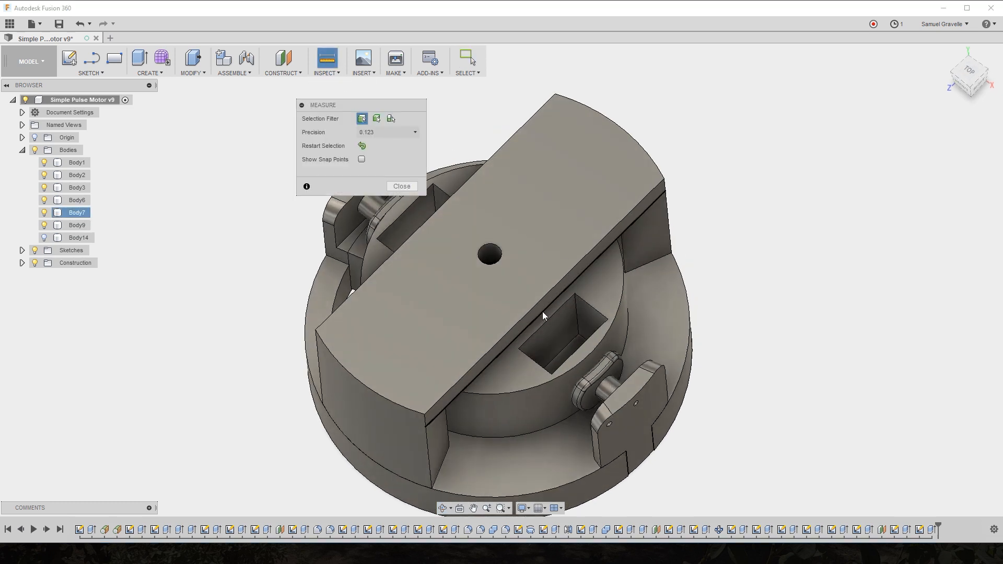
click(543, 338)
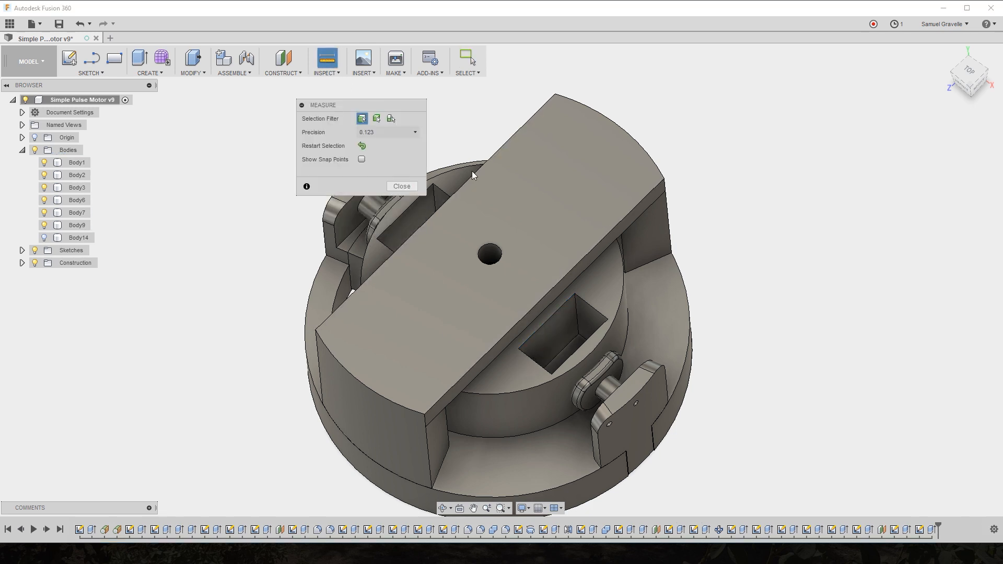
click(591, 314)
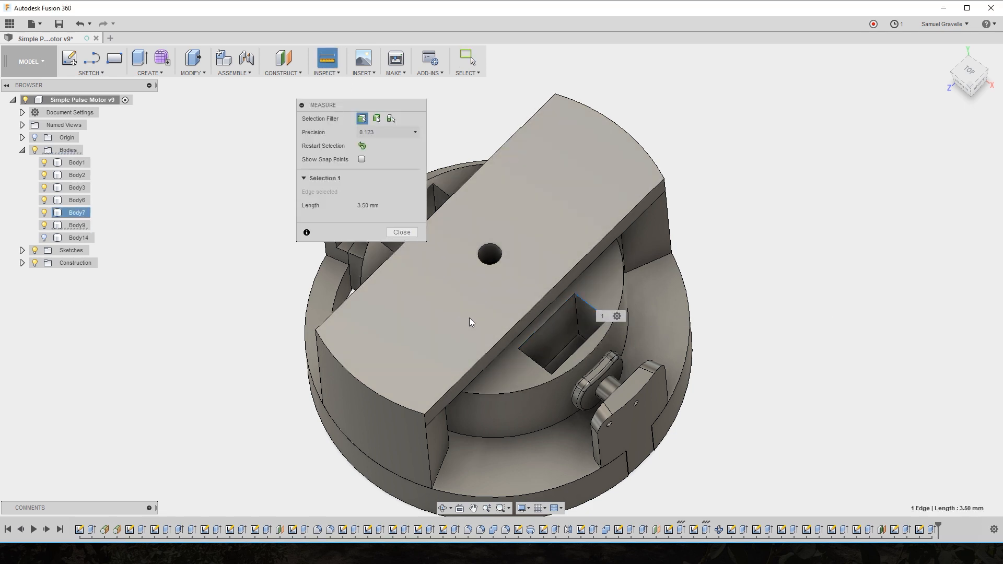
click(401, 231)
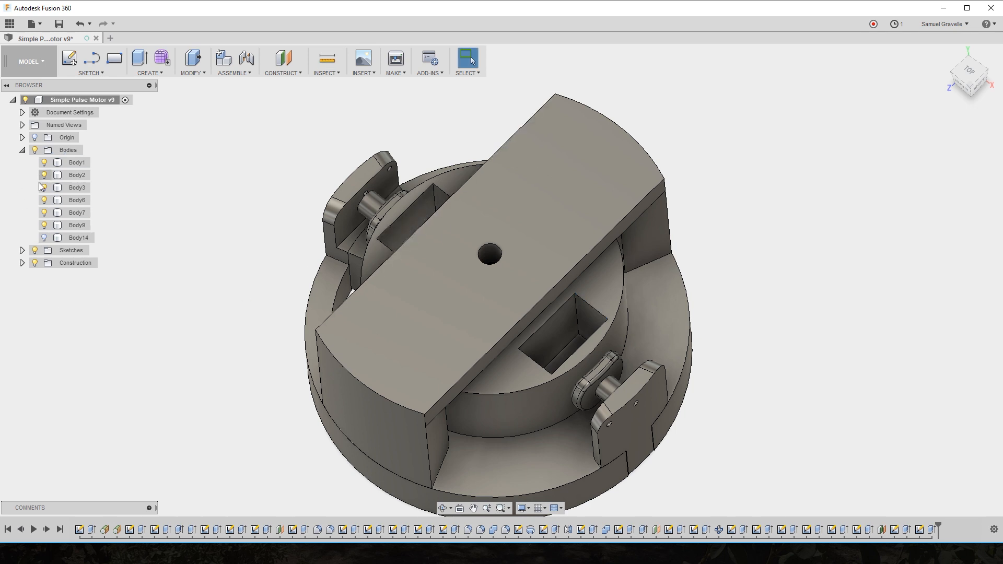
Hide Body14, the upper-left support's axle piece
click(44, 239)
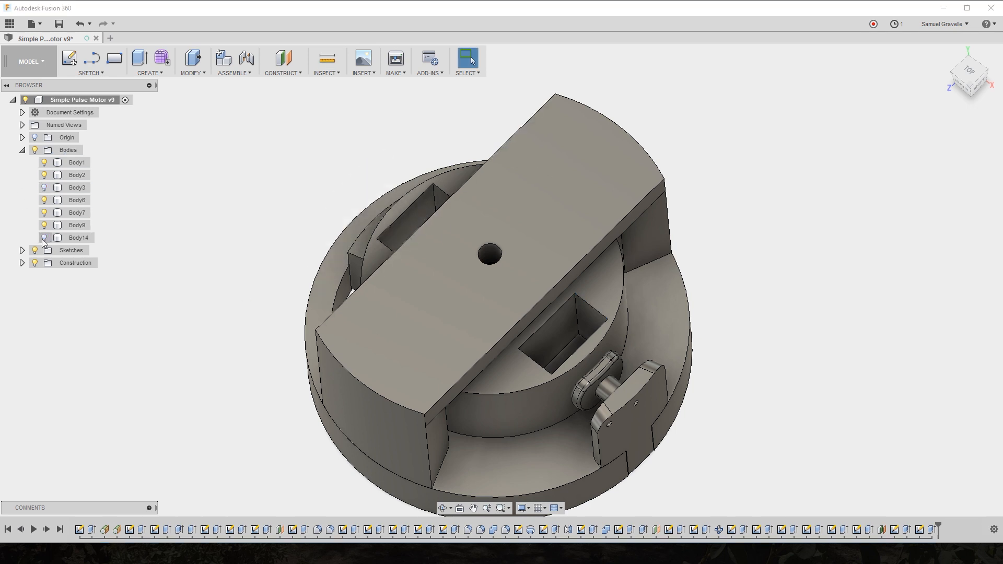
click(76, 212)
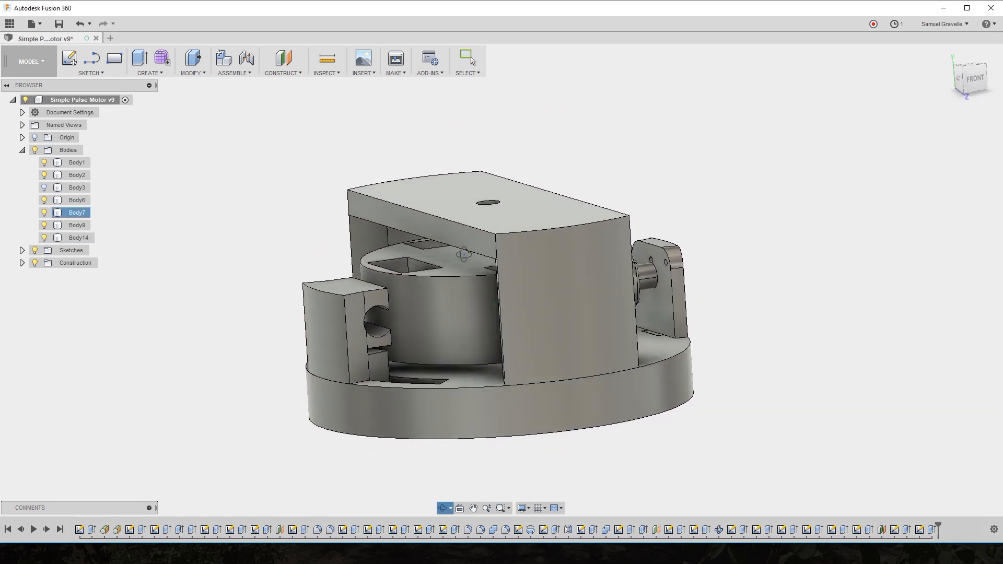
drag(464, 255, 438, 256)
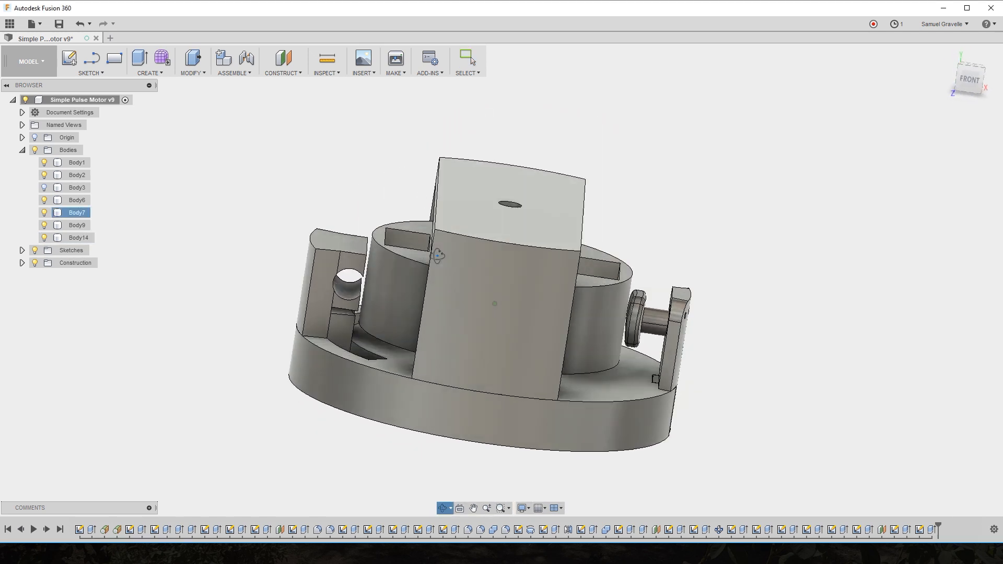
drag(438, 255, 383, 282)
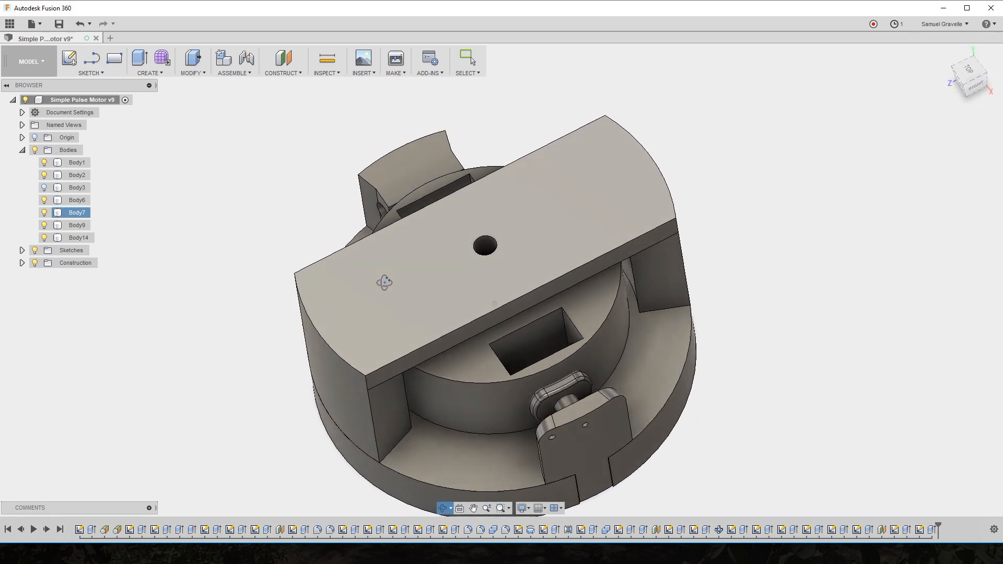